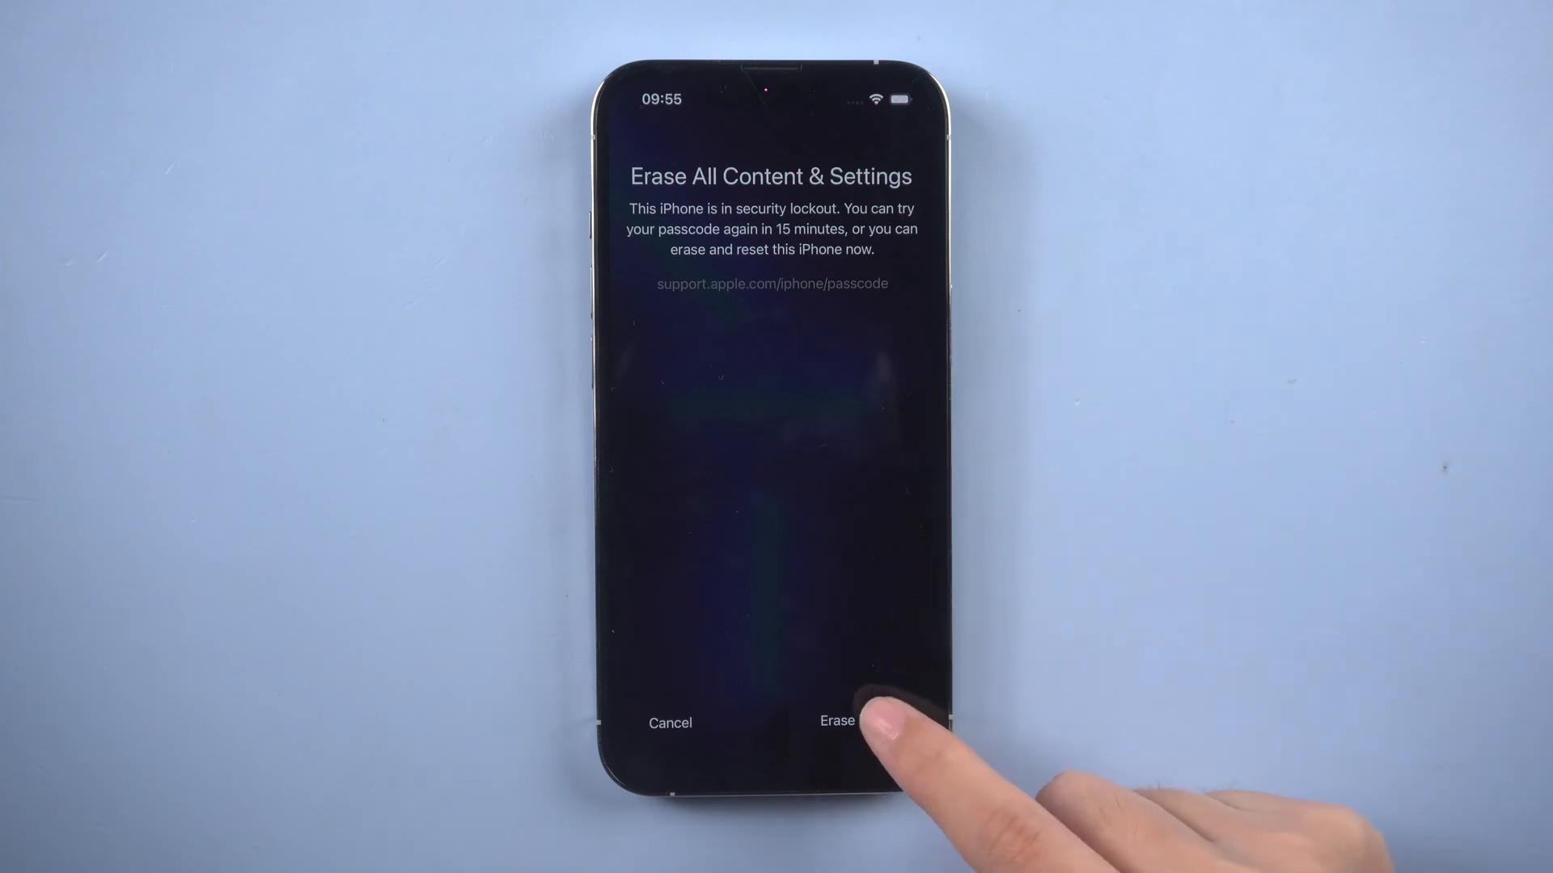
- Erase the locked iPhone from the Erase All Content & Settings lockout screen
click(836, 721)
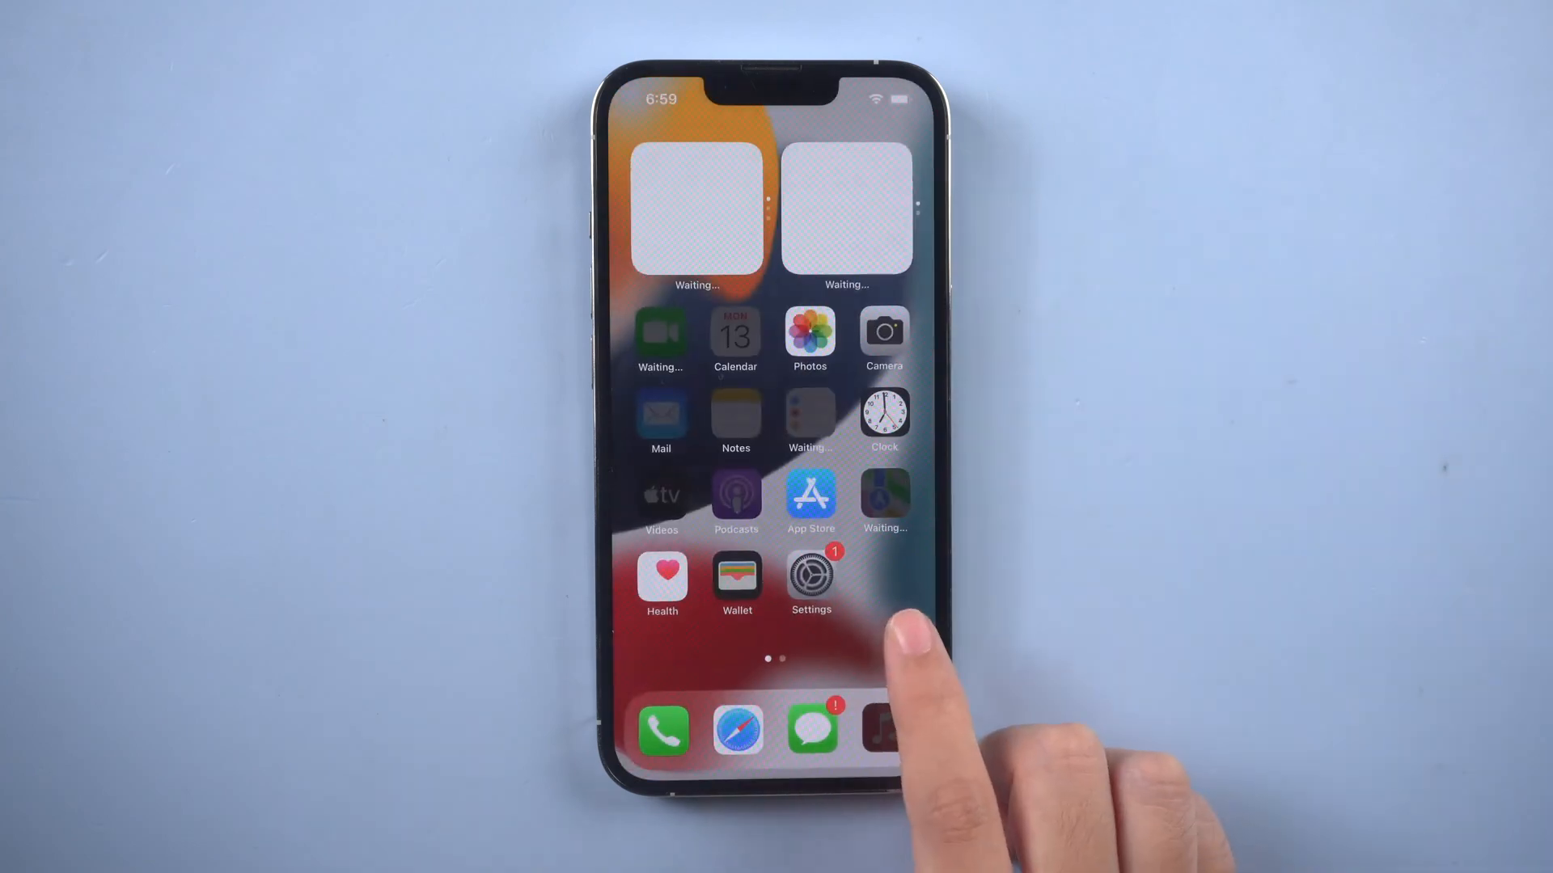
mouse_move(1040, 593)
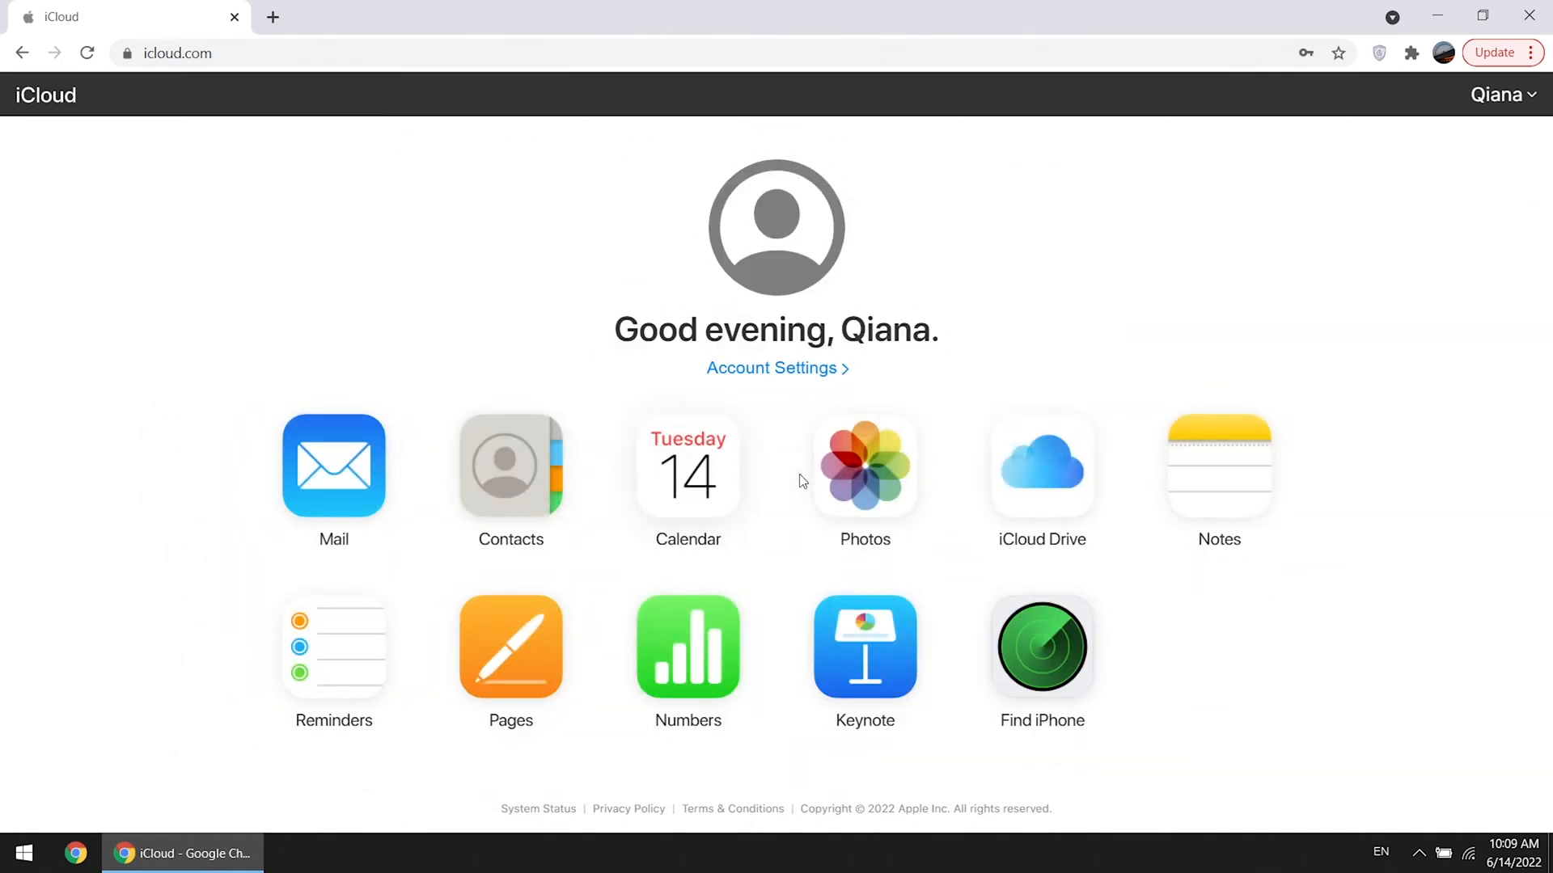
mouse_move(1053, 700)
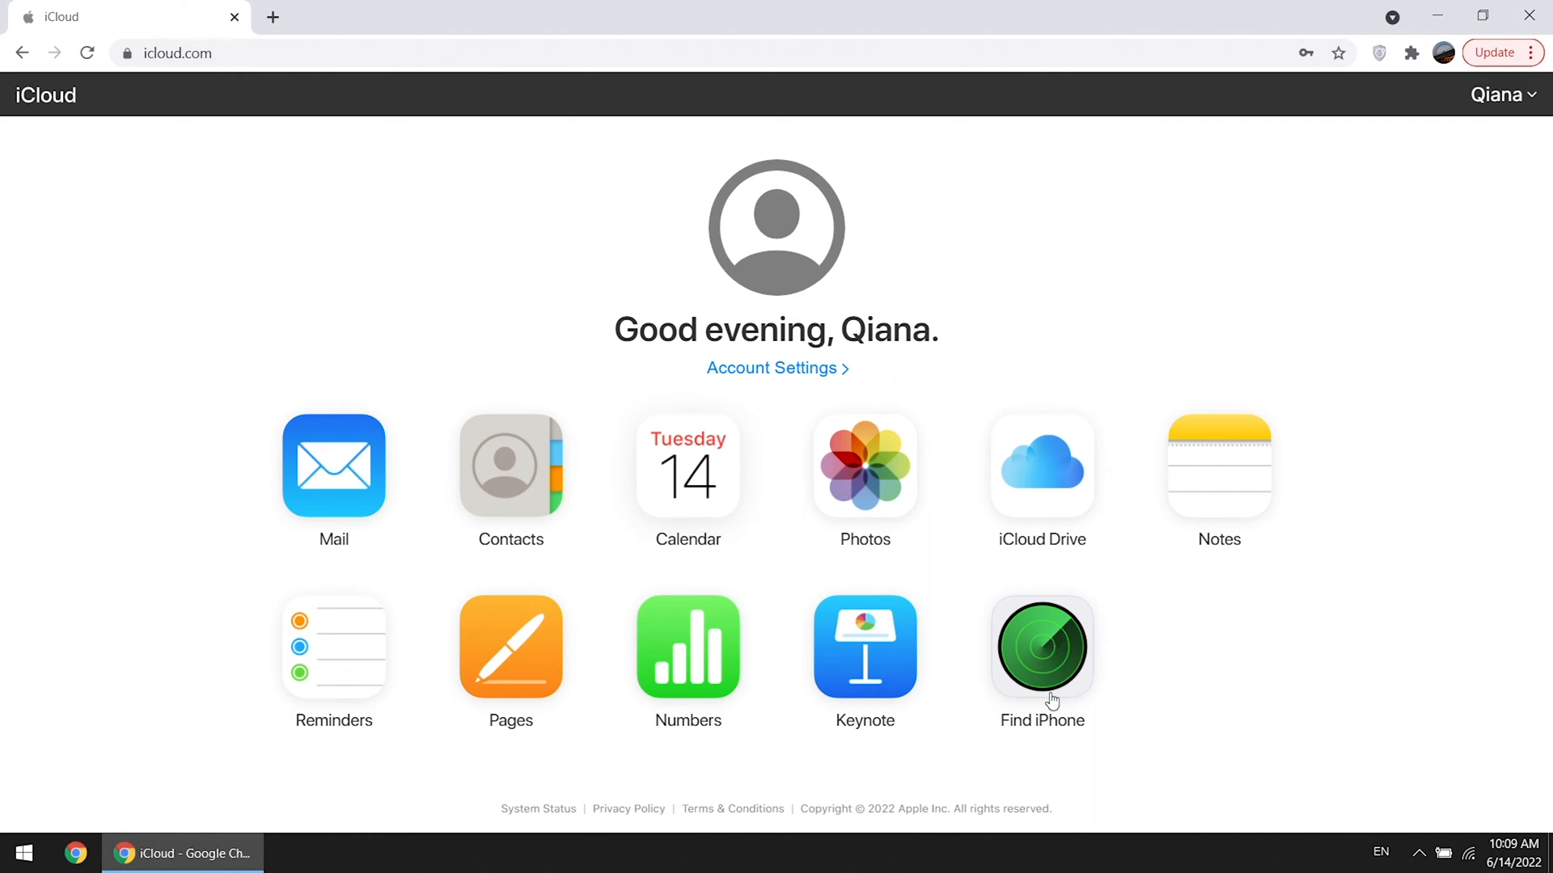
- Enter Find iPhone on icloud.com and choose the iPhone from All Devices
click(1040, 649)
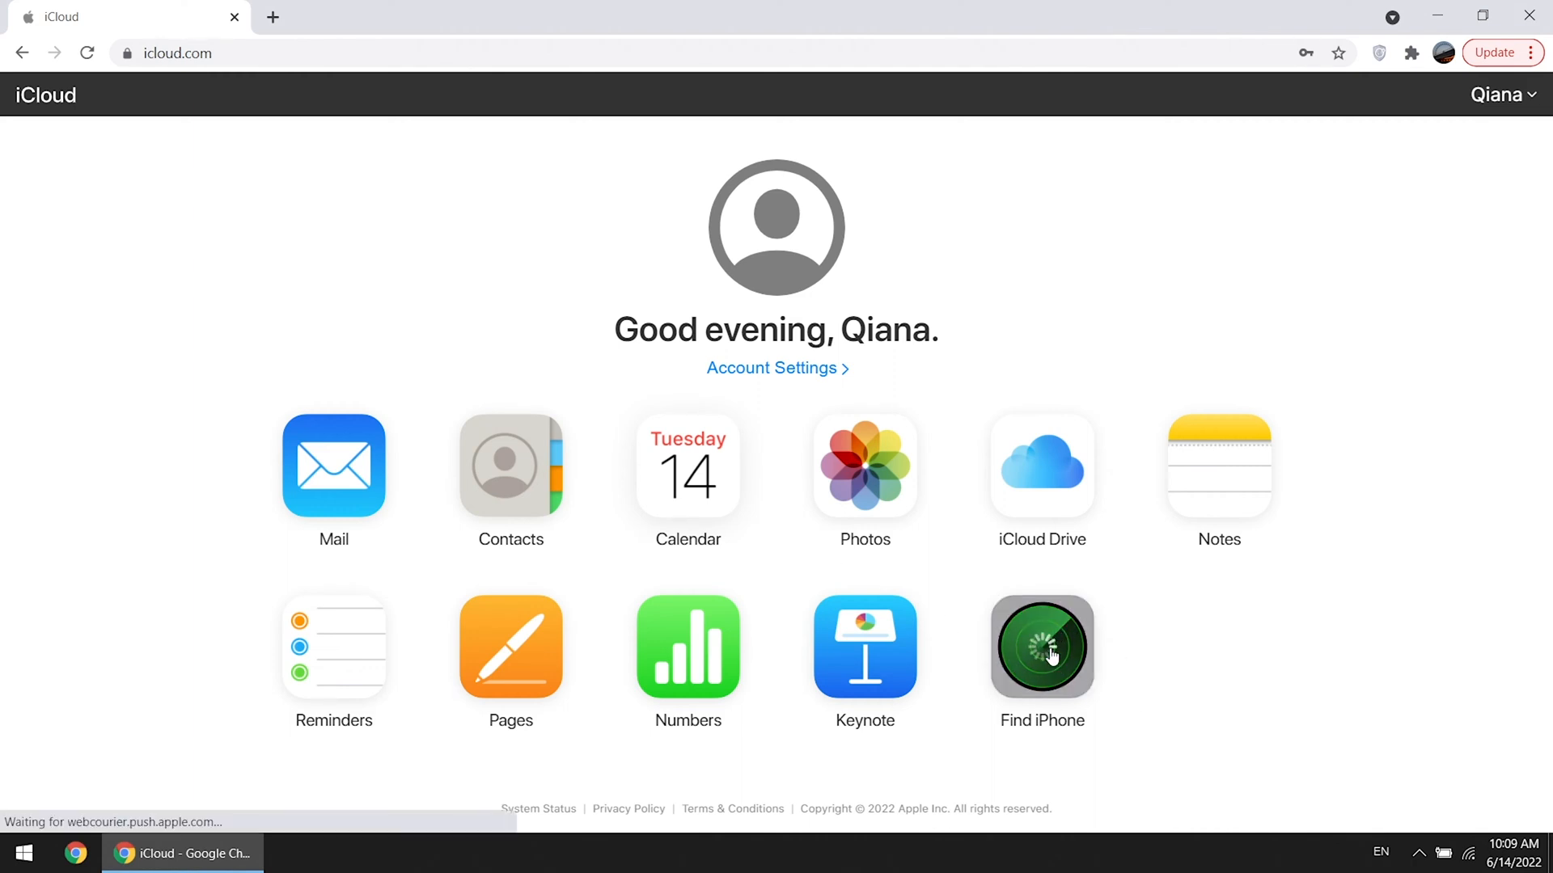
click(1040, 647)
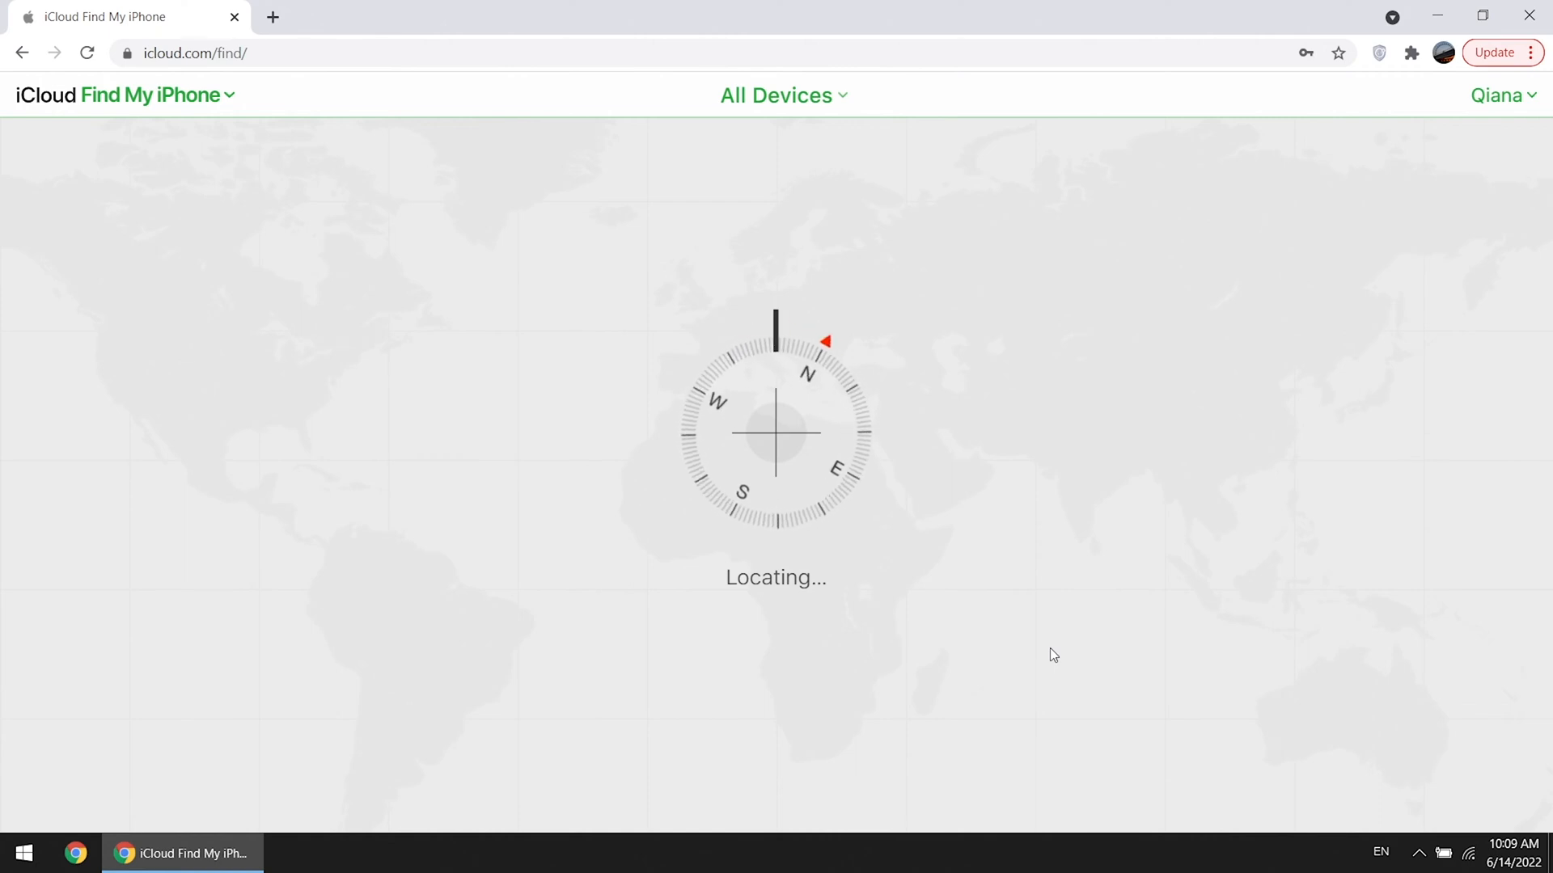
click(783, 96)
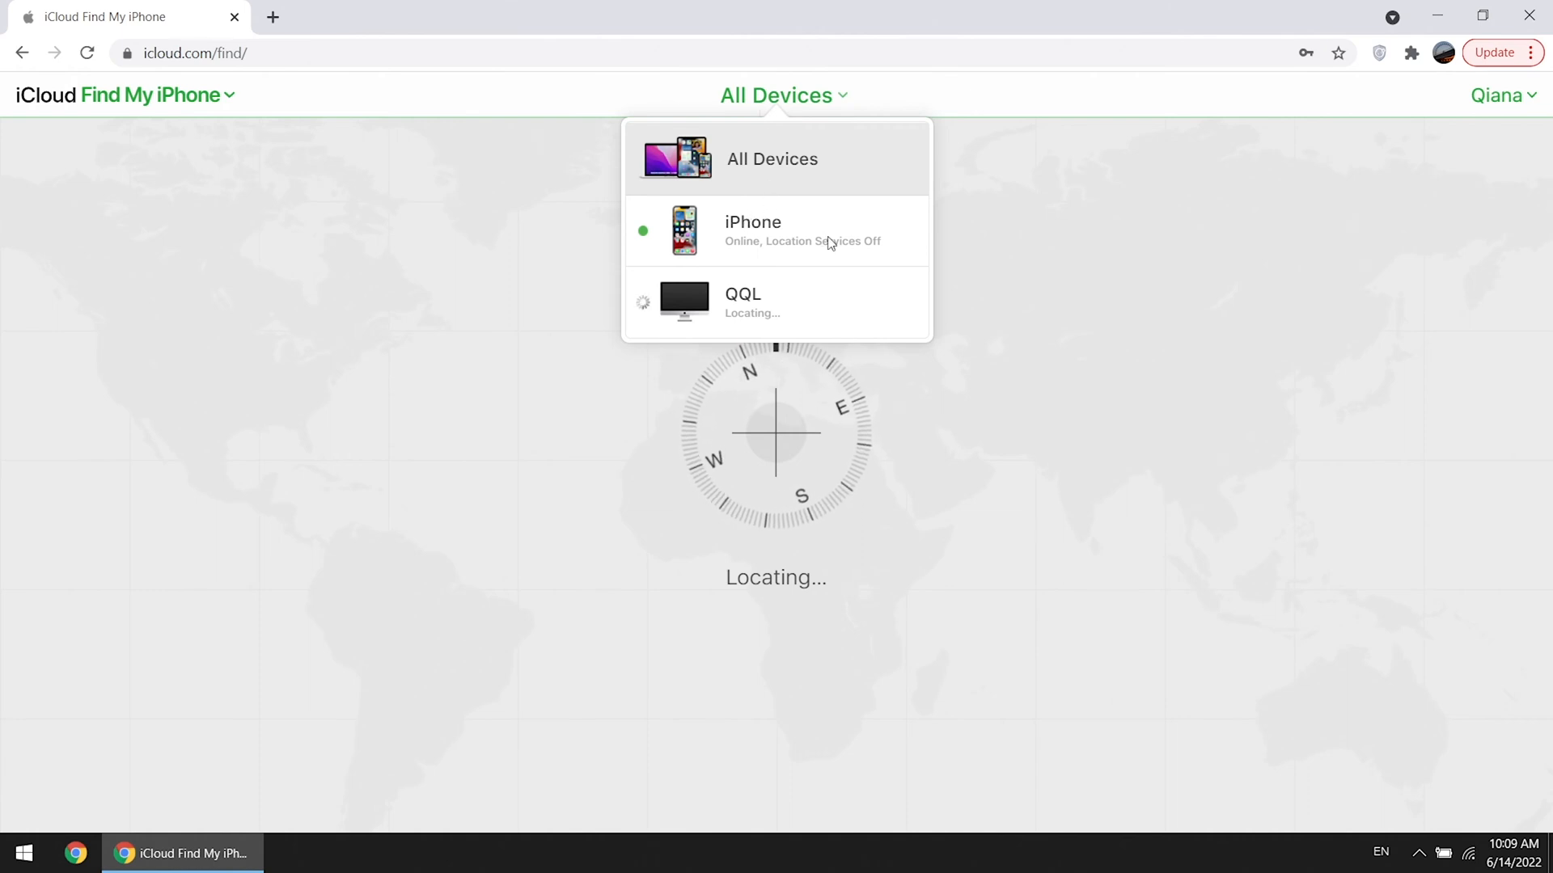
click(752, 231)
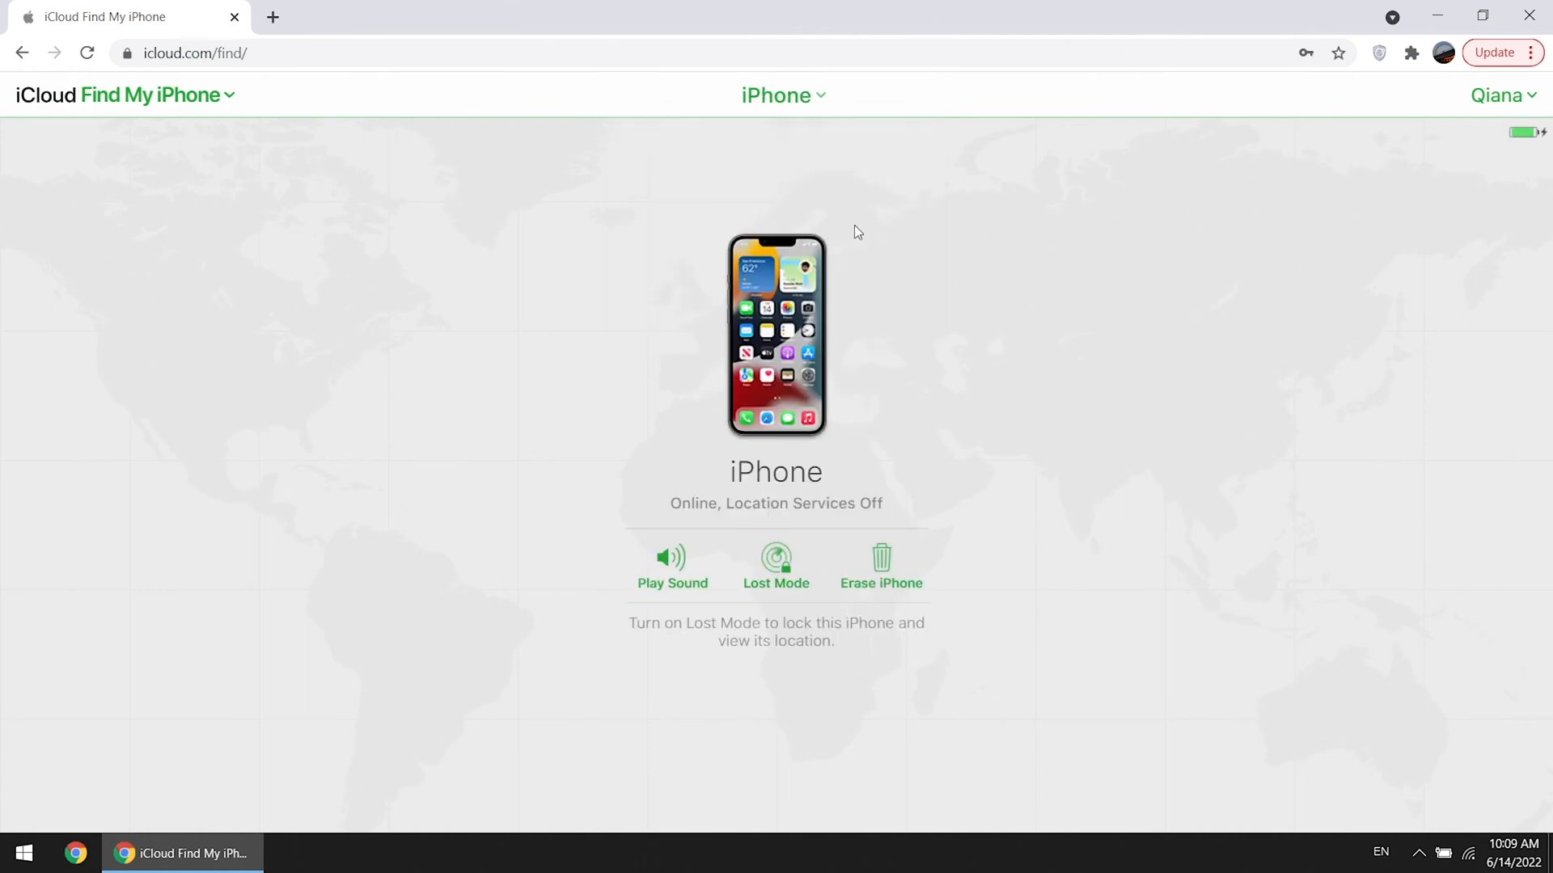
mouse_move(880, 565)
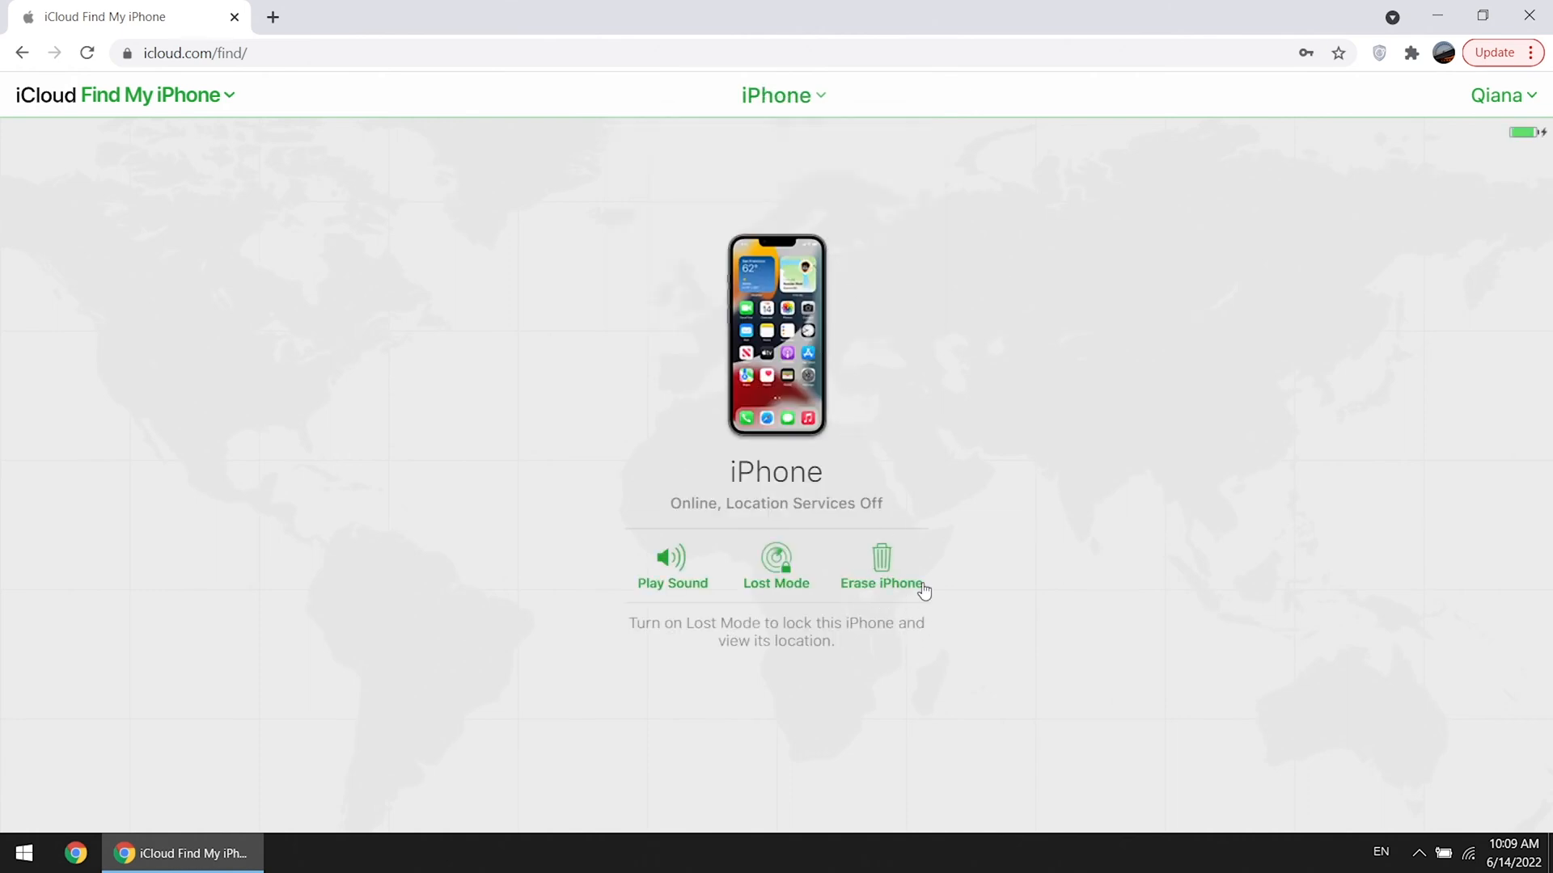
mouse_move(896, 575)
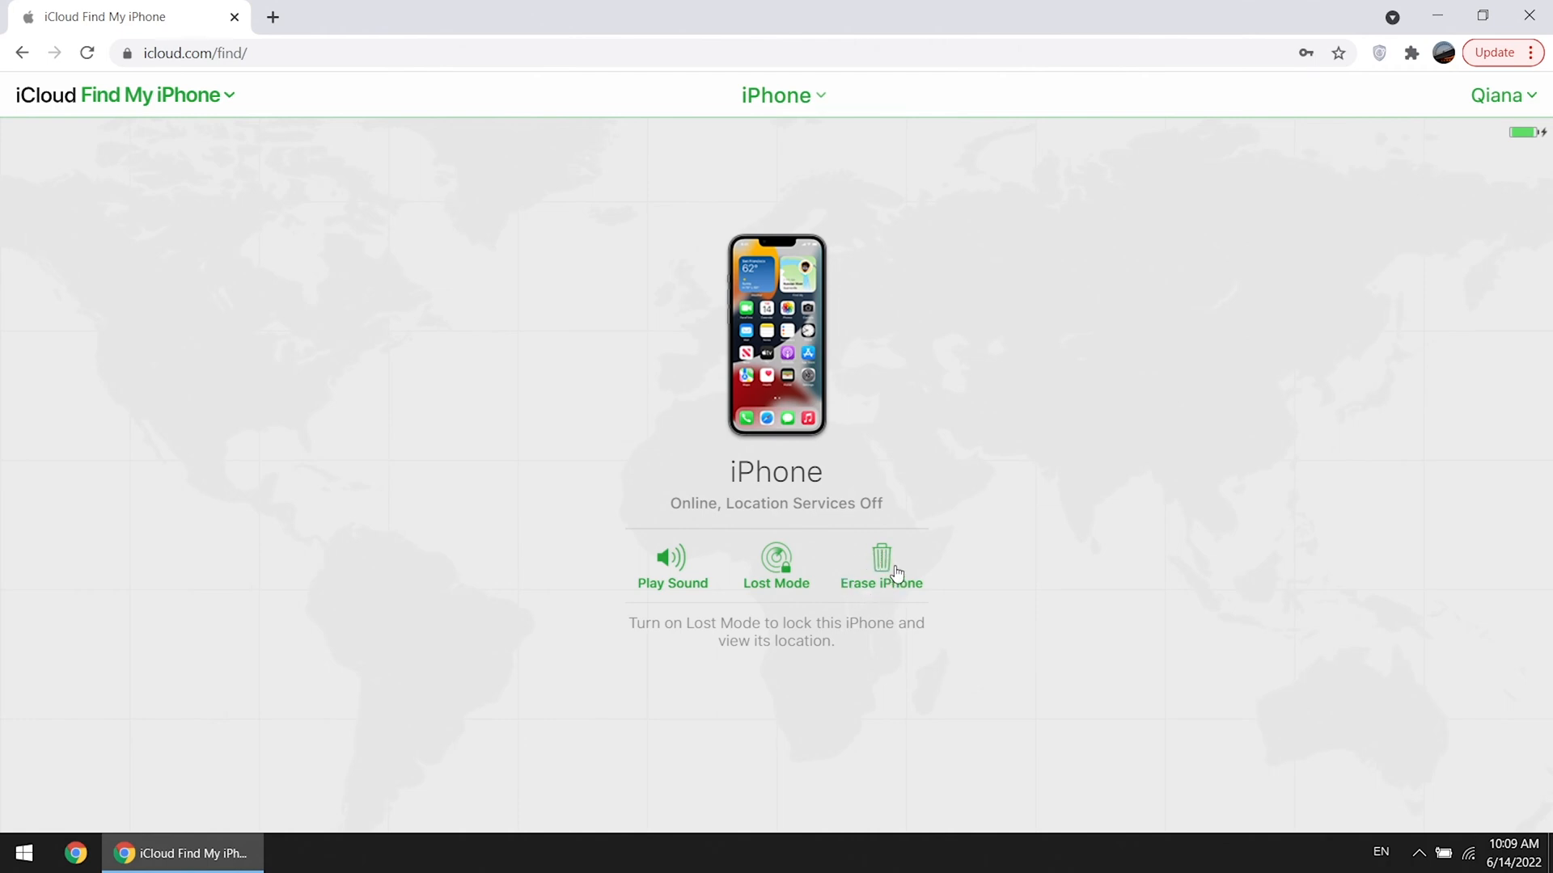
- Request a remote erase of the iPhone without phone number or message, then remove it from the account
click(880, 565)
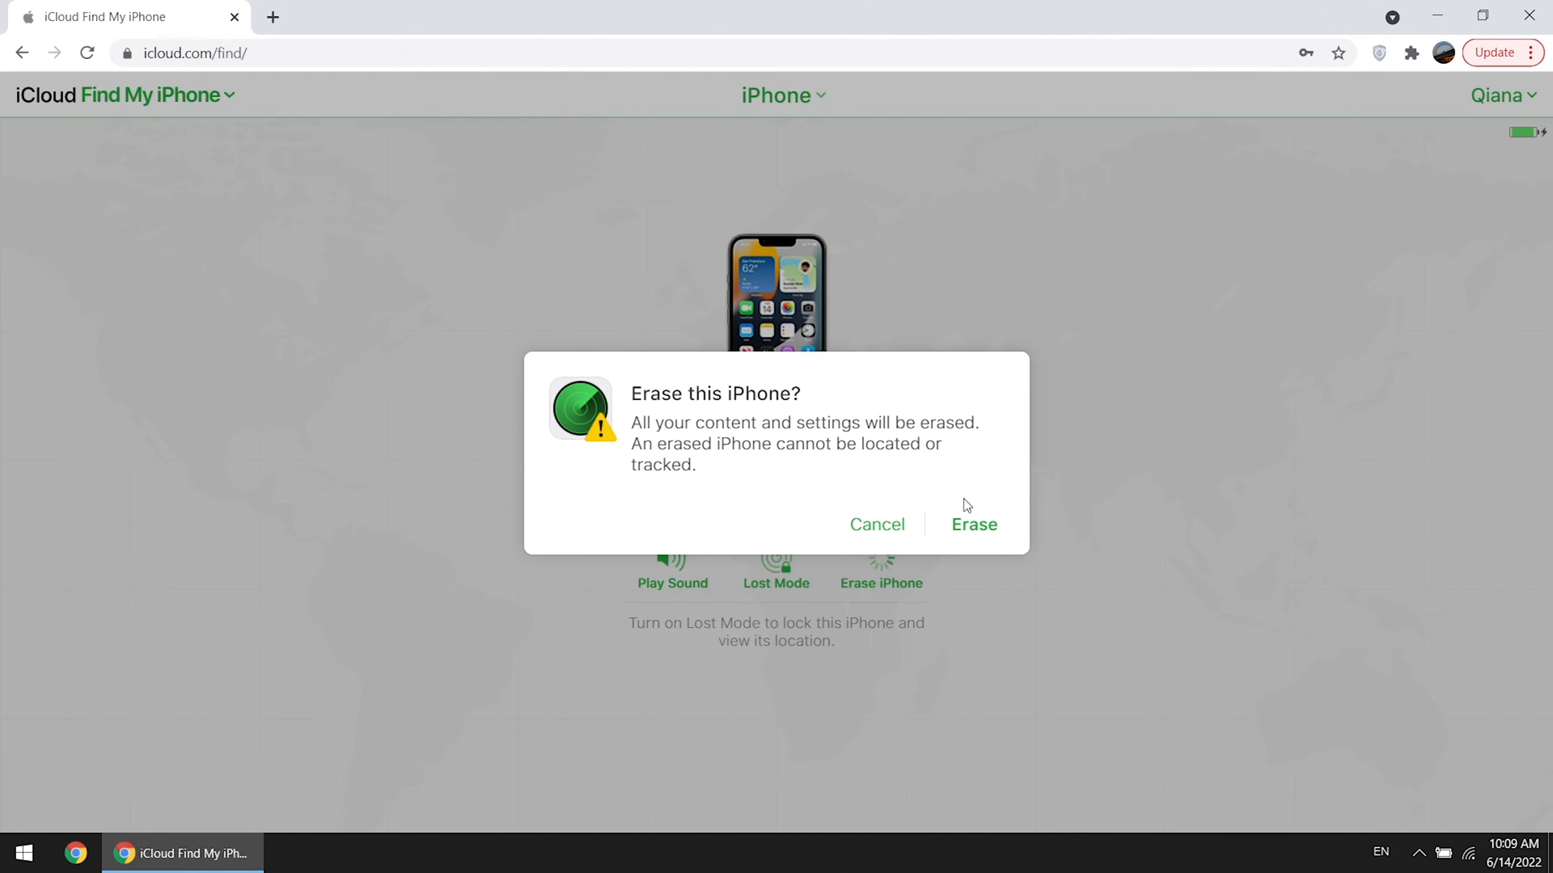
click(972, 524)
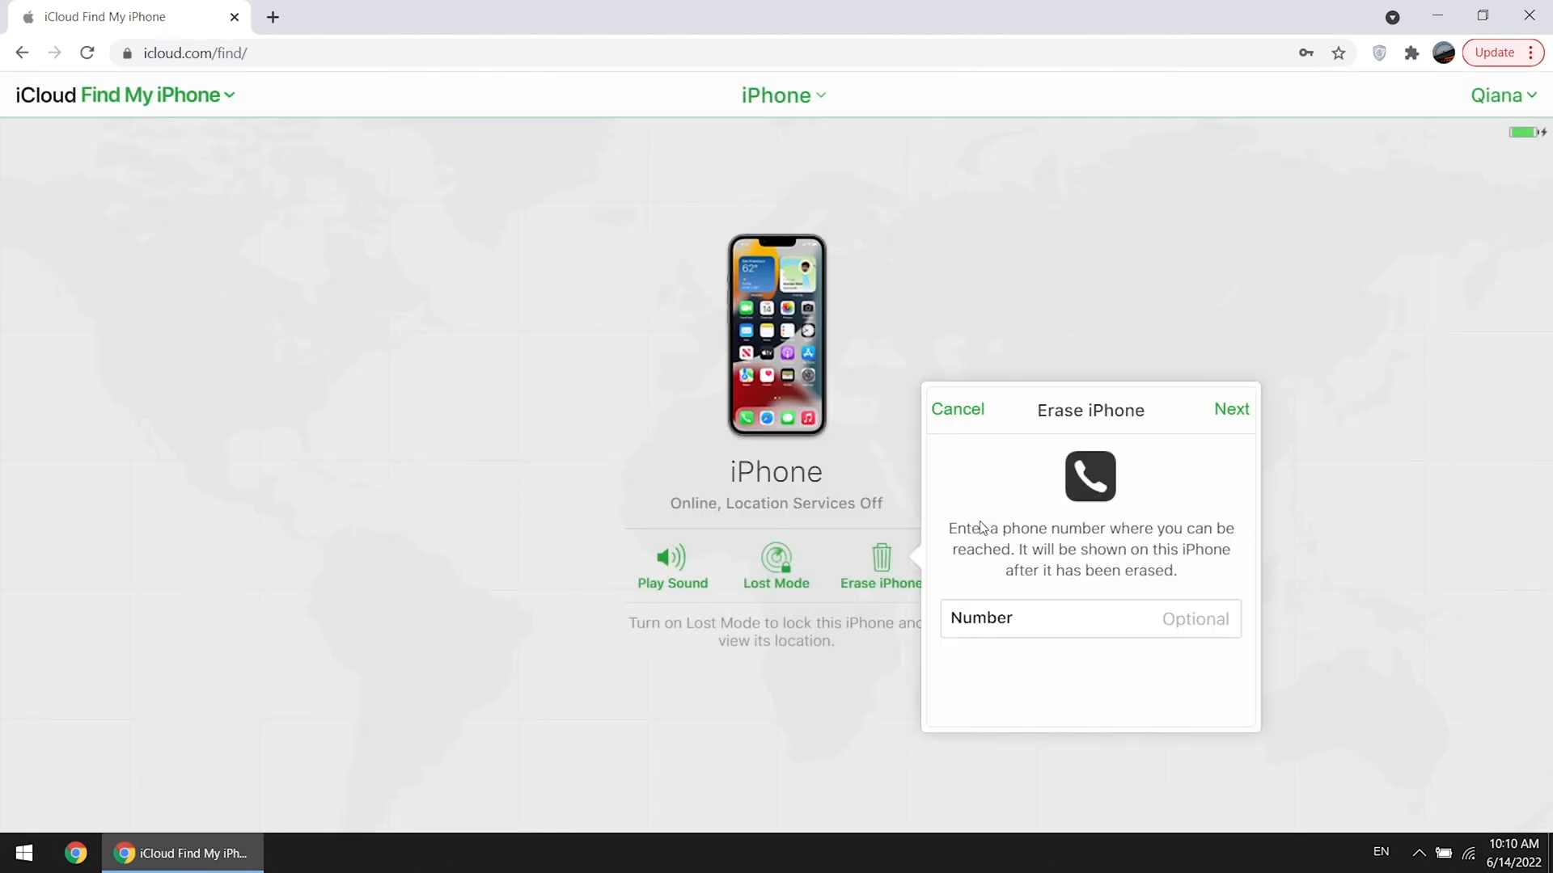
mouse_move(1233, 437)
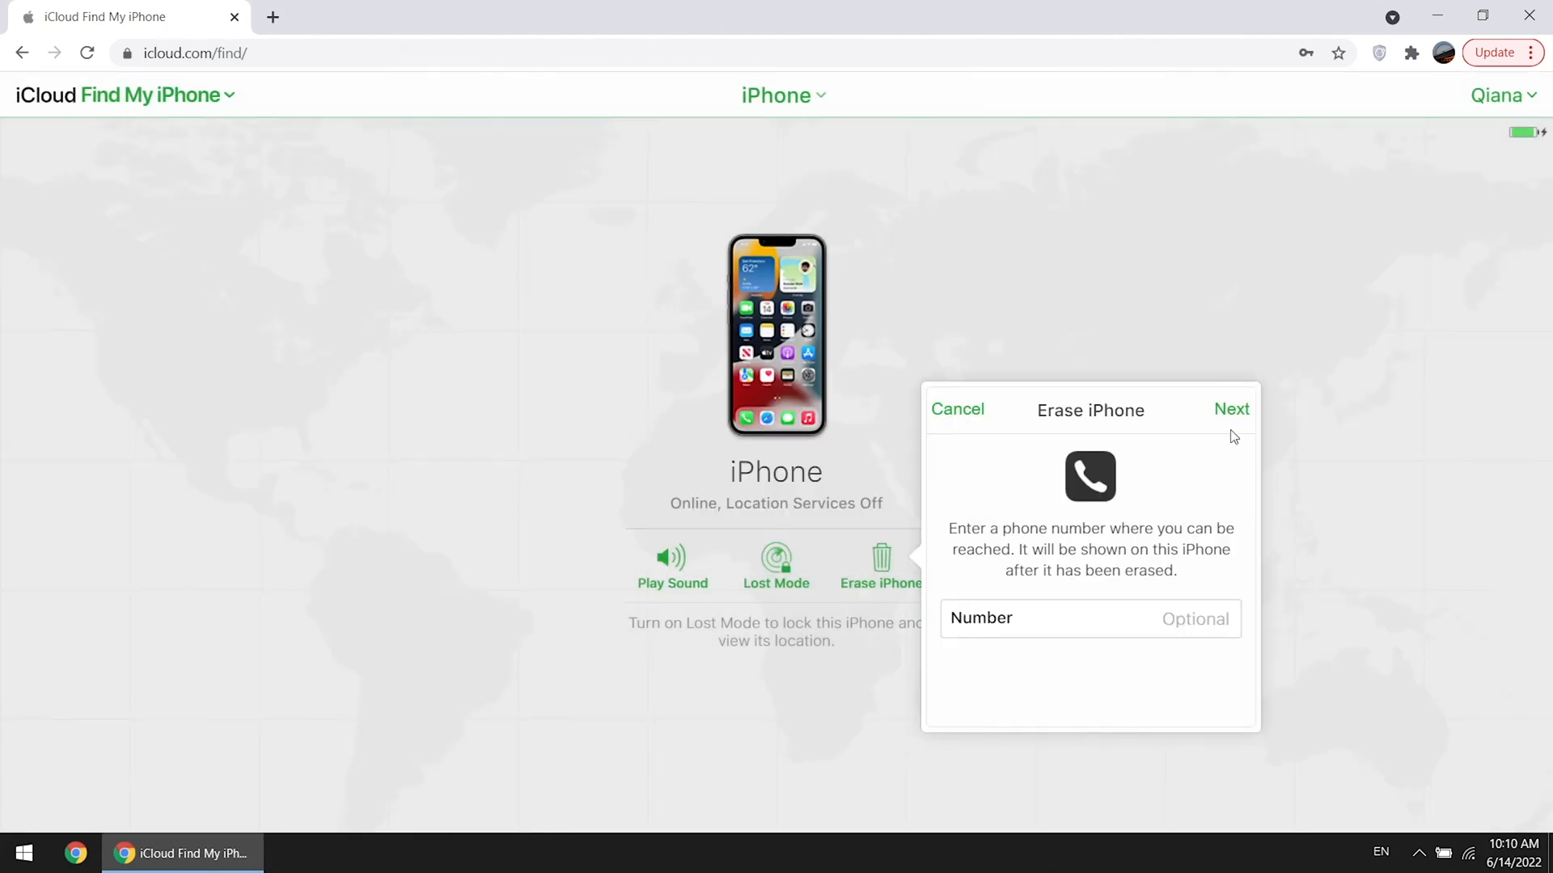
click(1231, 409)
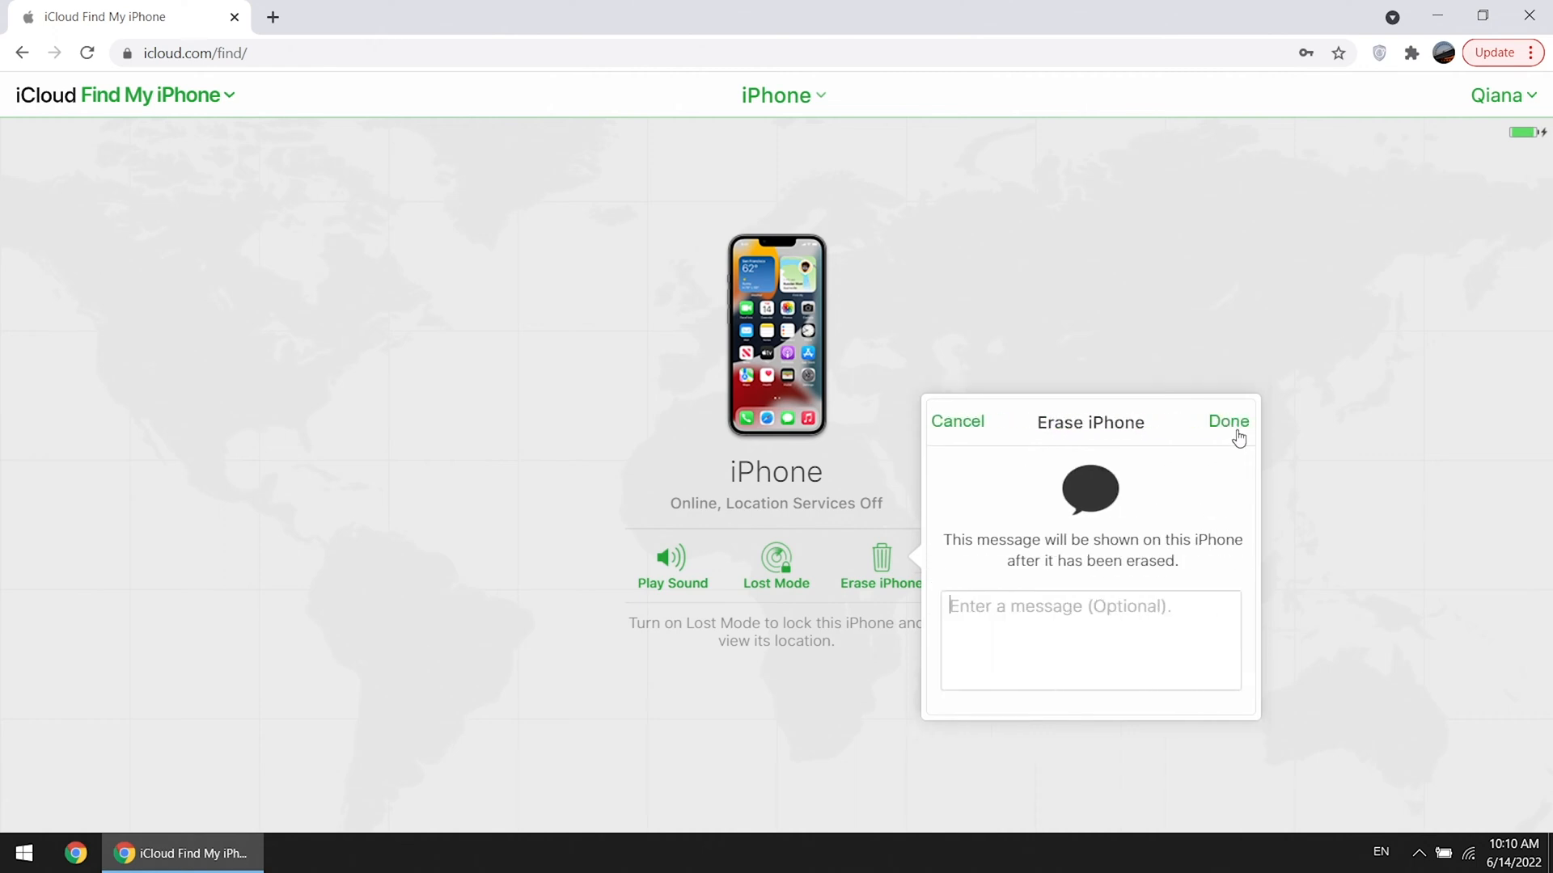
click(1228, 422)
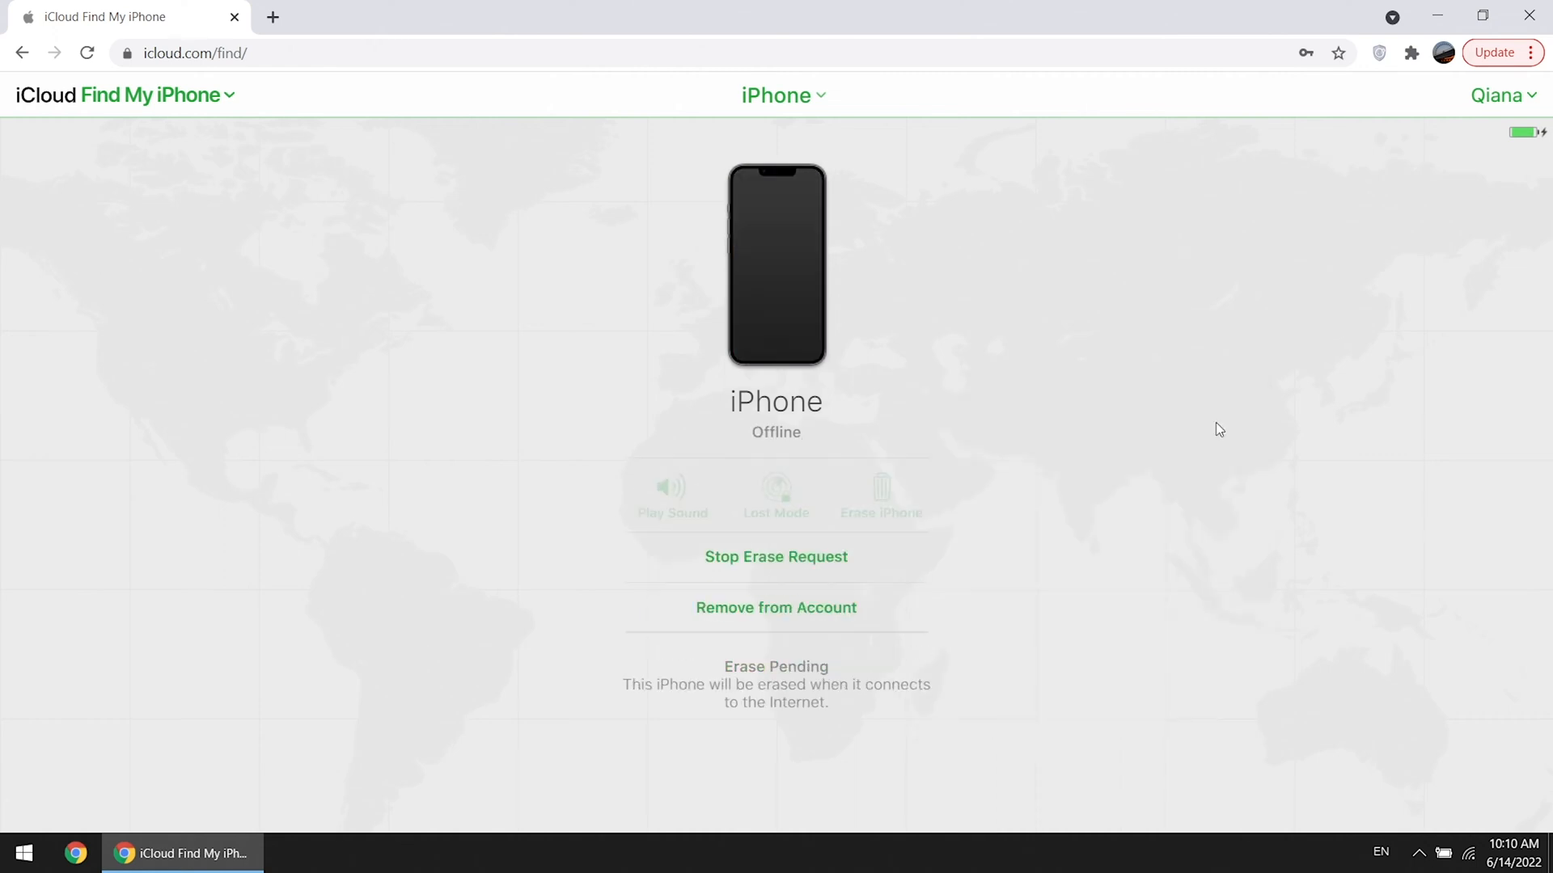
mouse_move(813, 621)
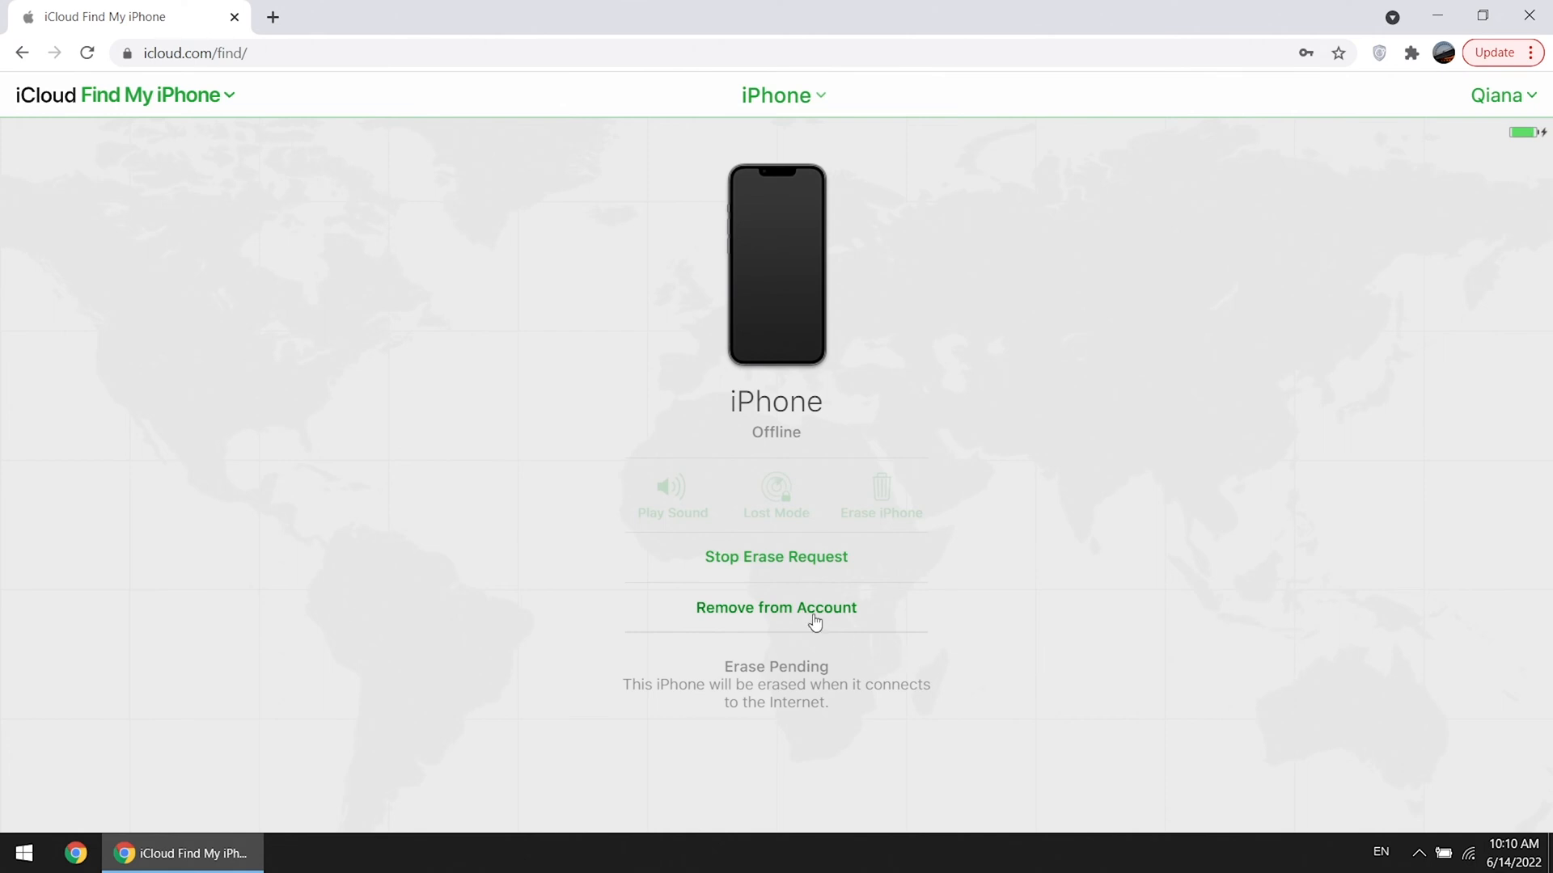
click(775, 607)
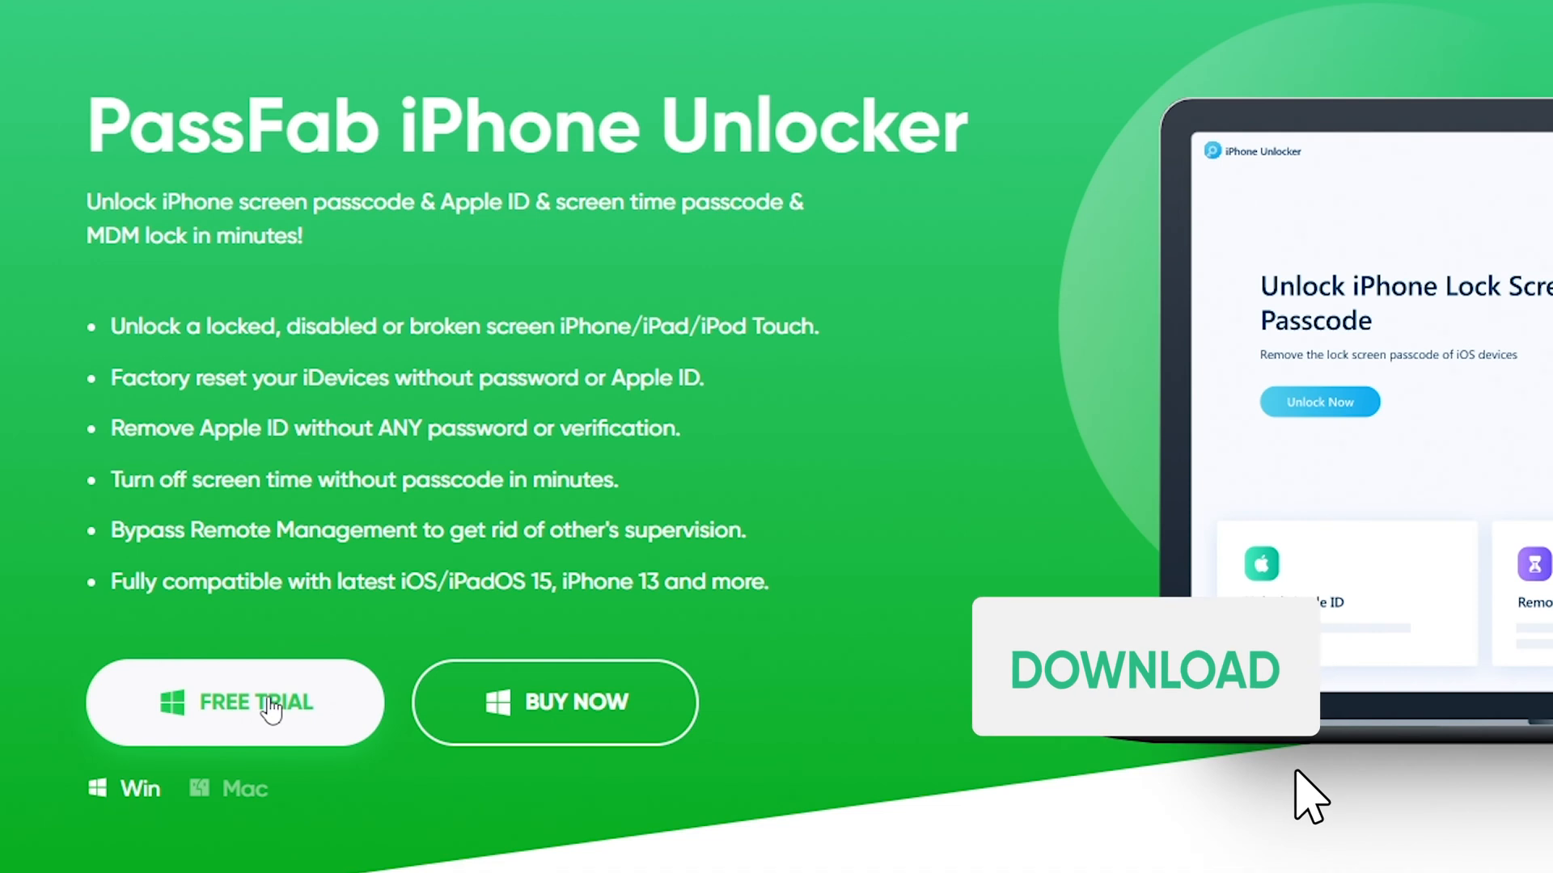
mouse_move(1148, 713)
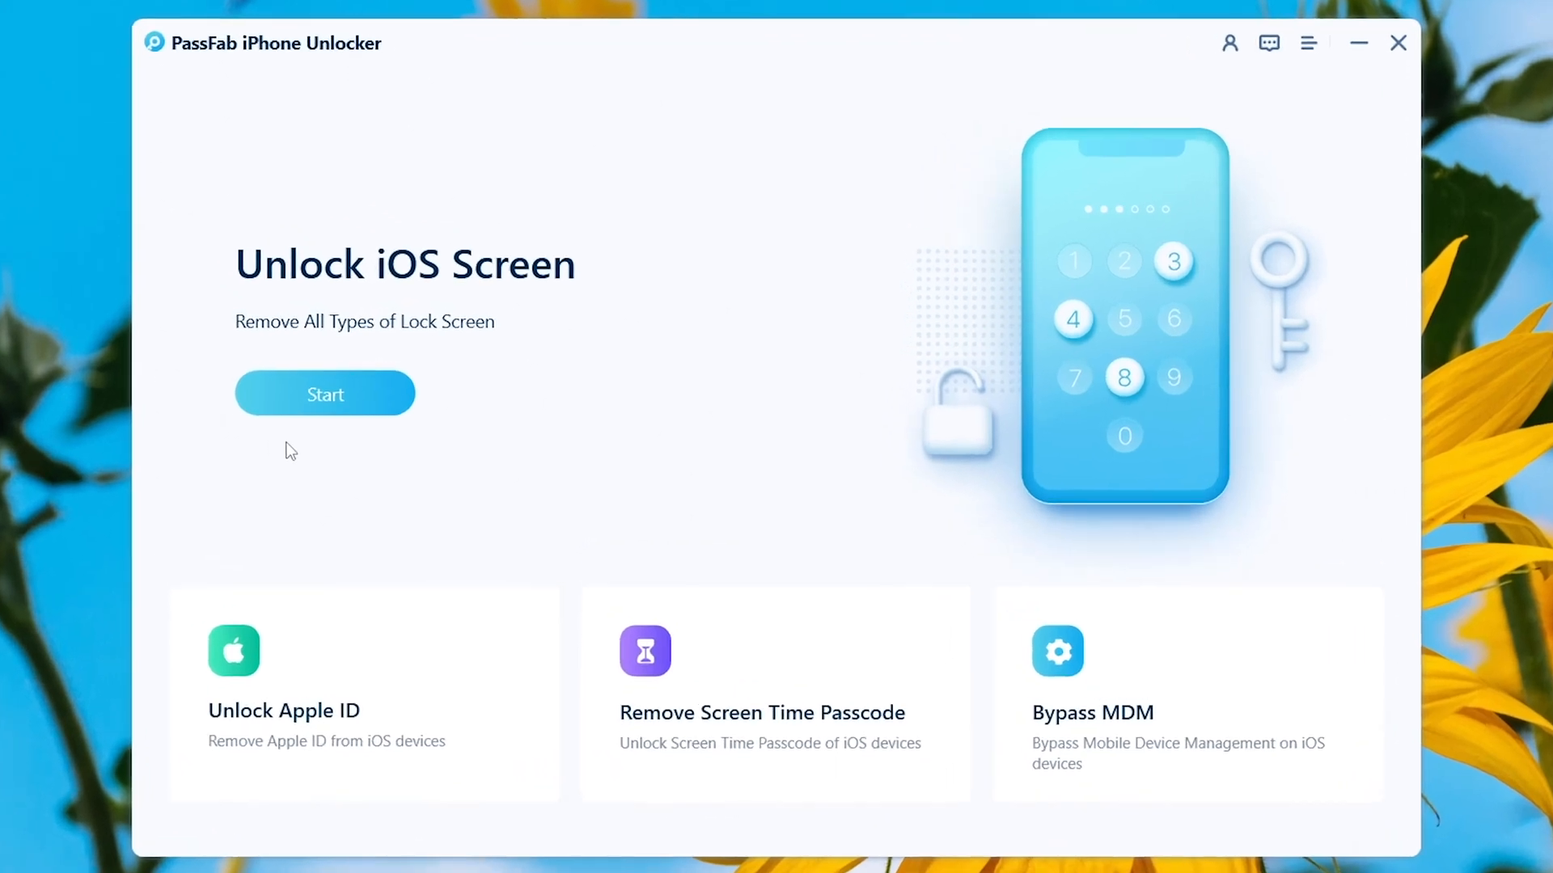
- Start Unlock iOS Screen, accept the disclaimer and continue with Remove Screen Lock
click(325, 393)
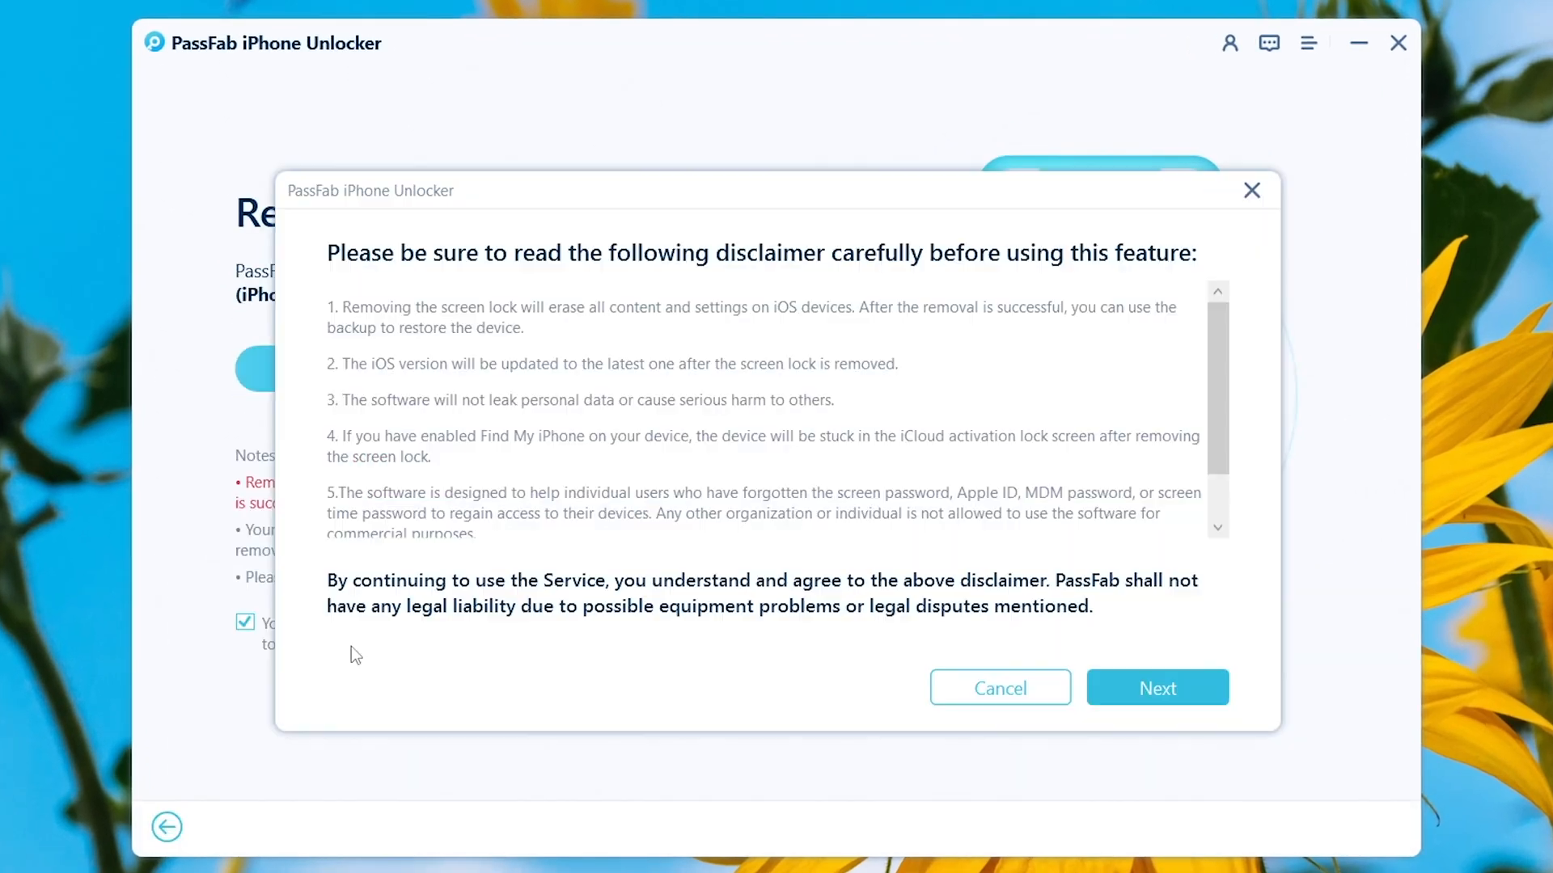
scroll(down, 3)
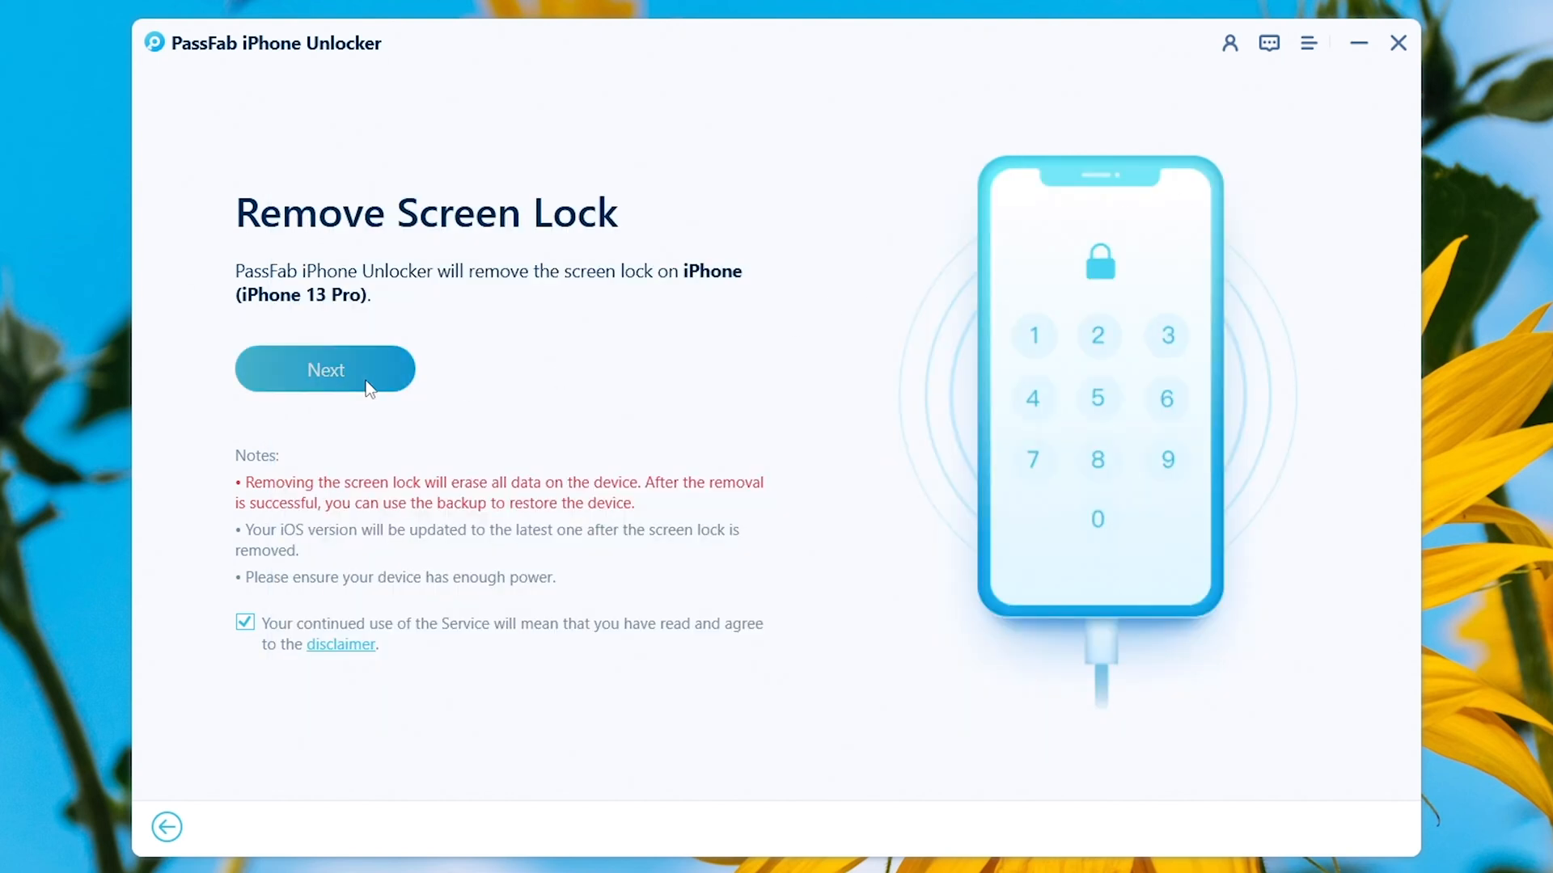
click(325, 369)
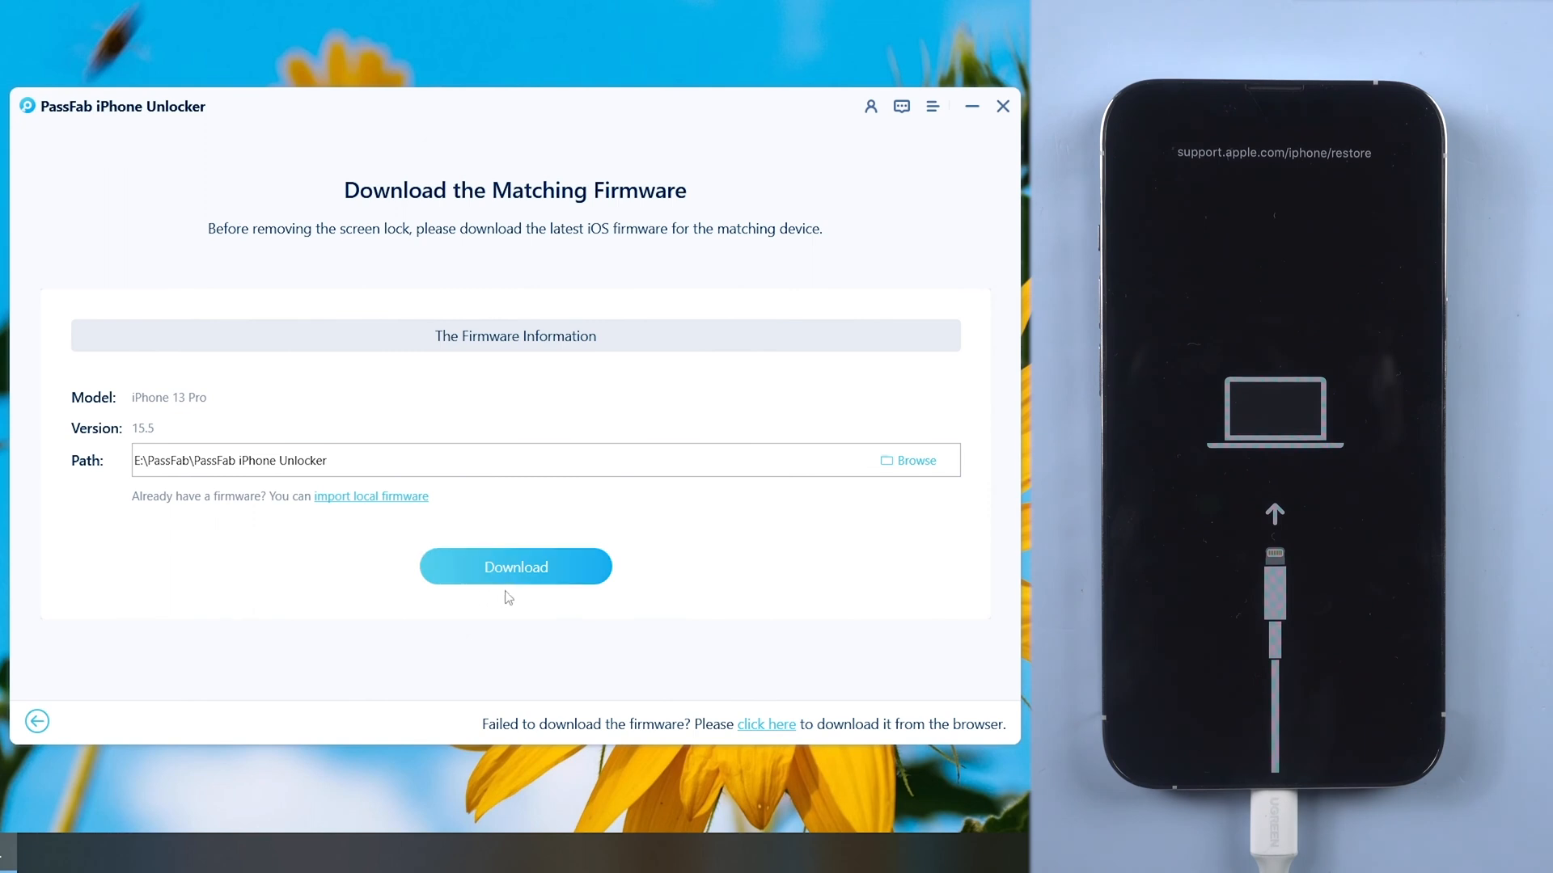
- Download the iOS 15.5 firmware for the iPhone 13 Pro and start removing the screen lock
click(515, 566)
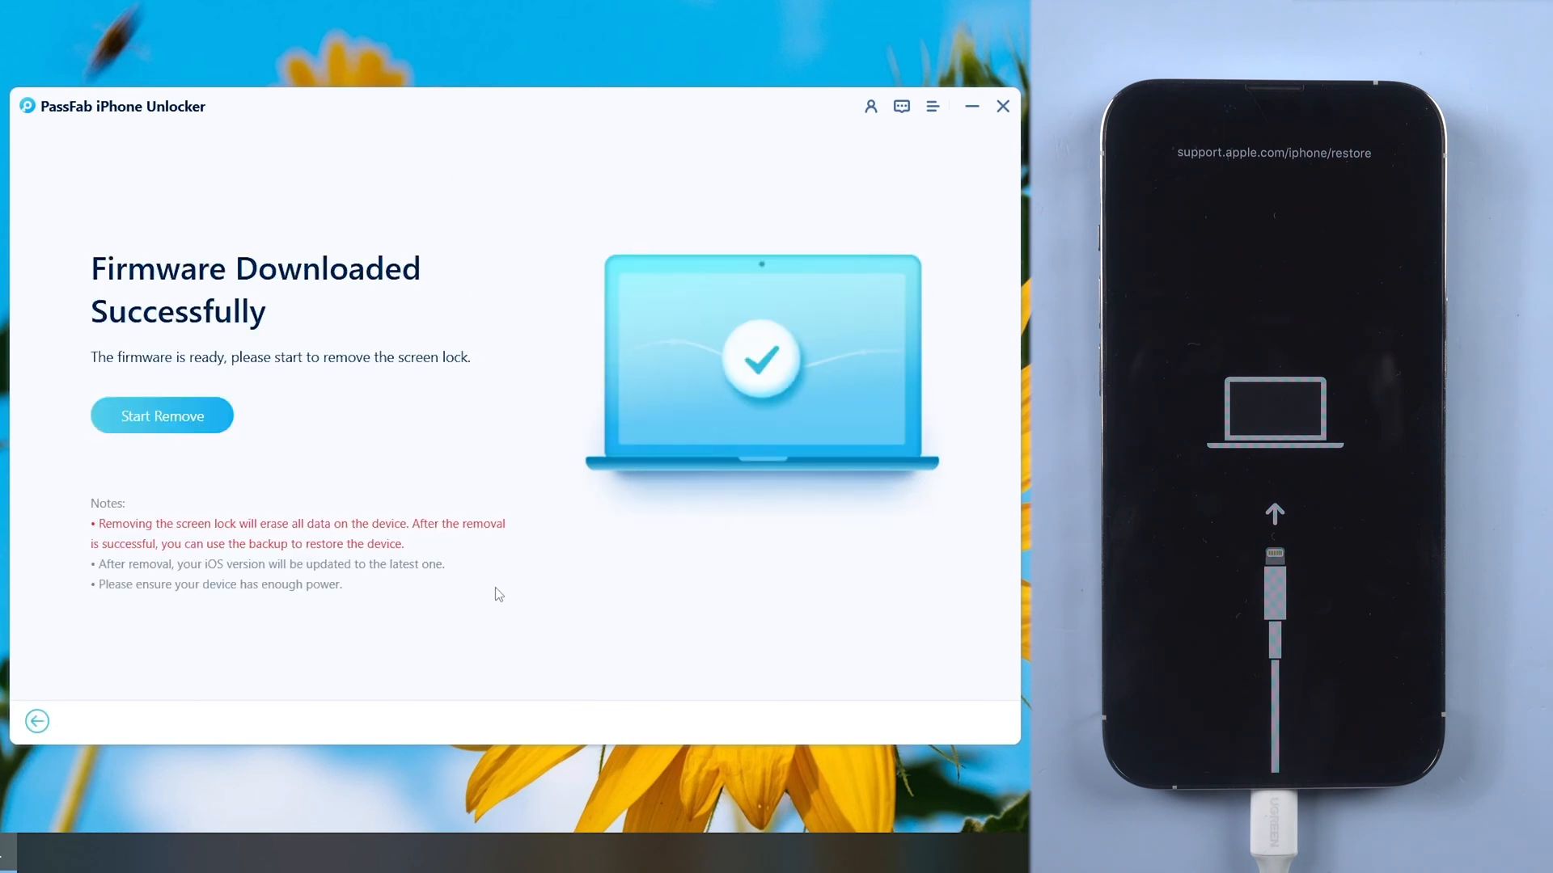
mouse_move(445, 599)
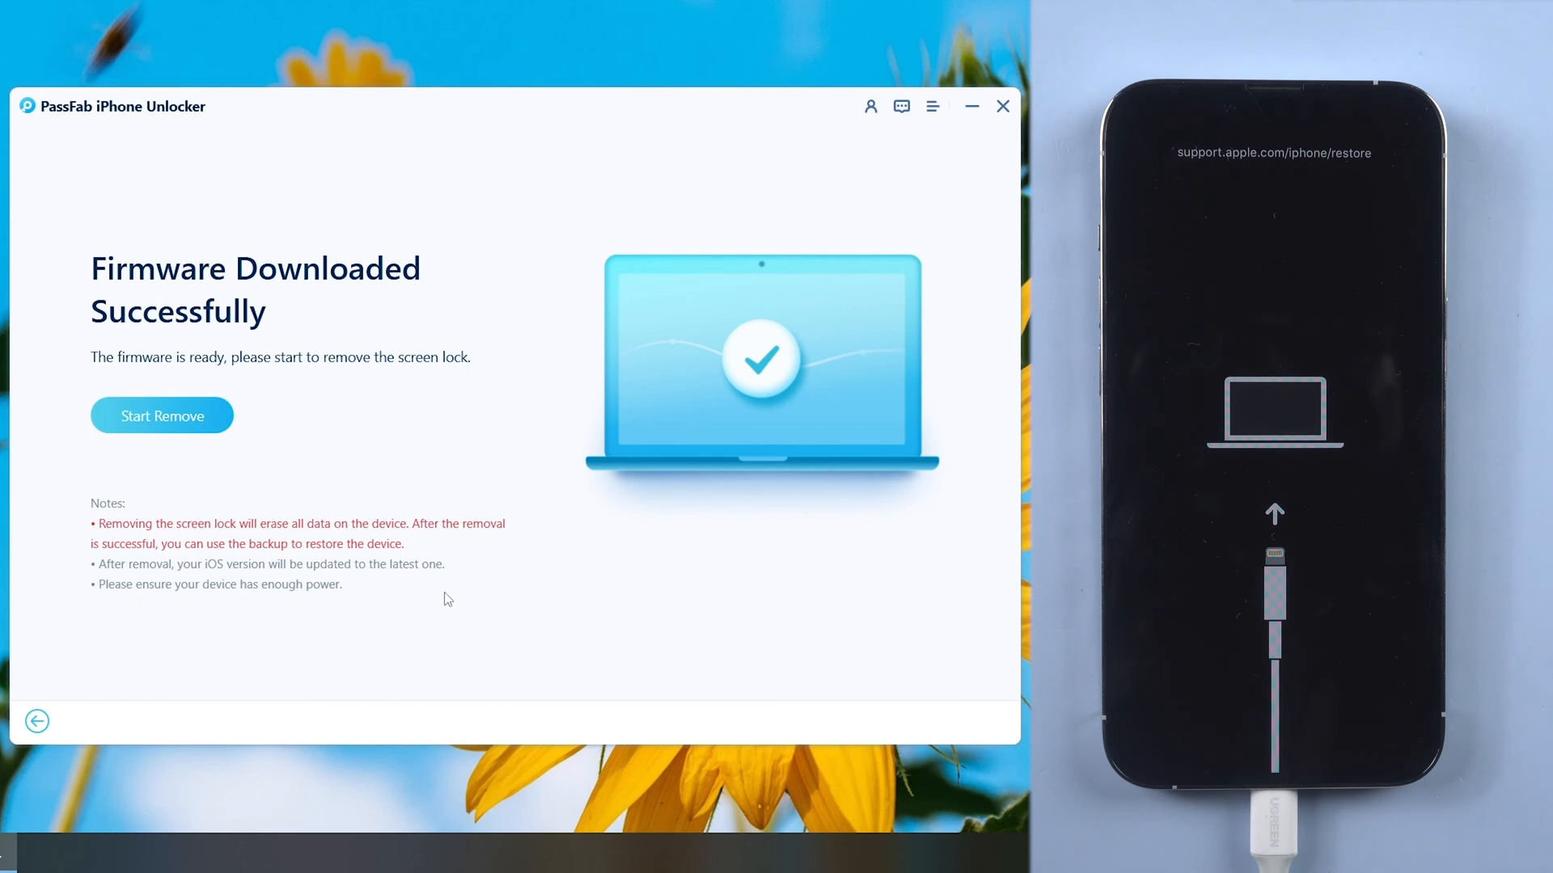
click(162, 416)
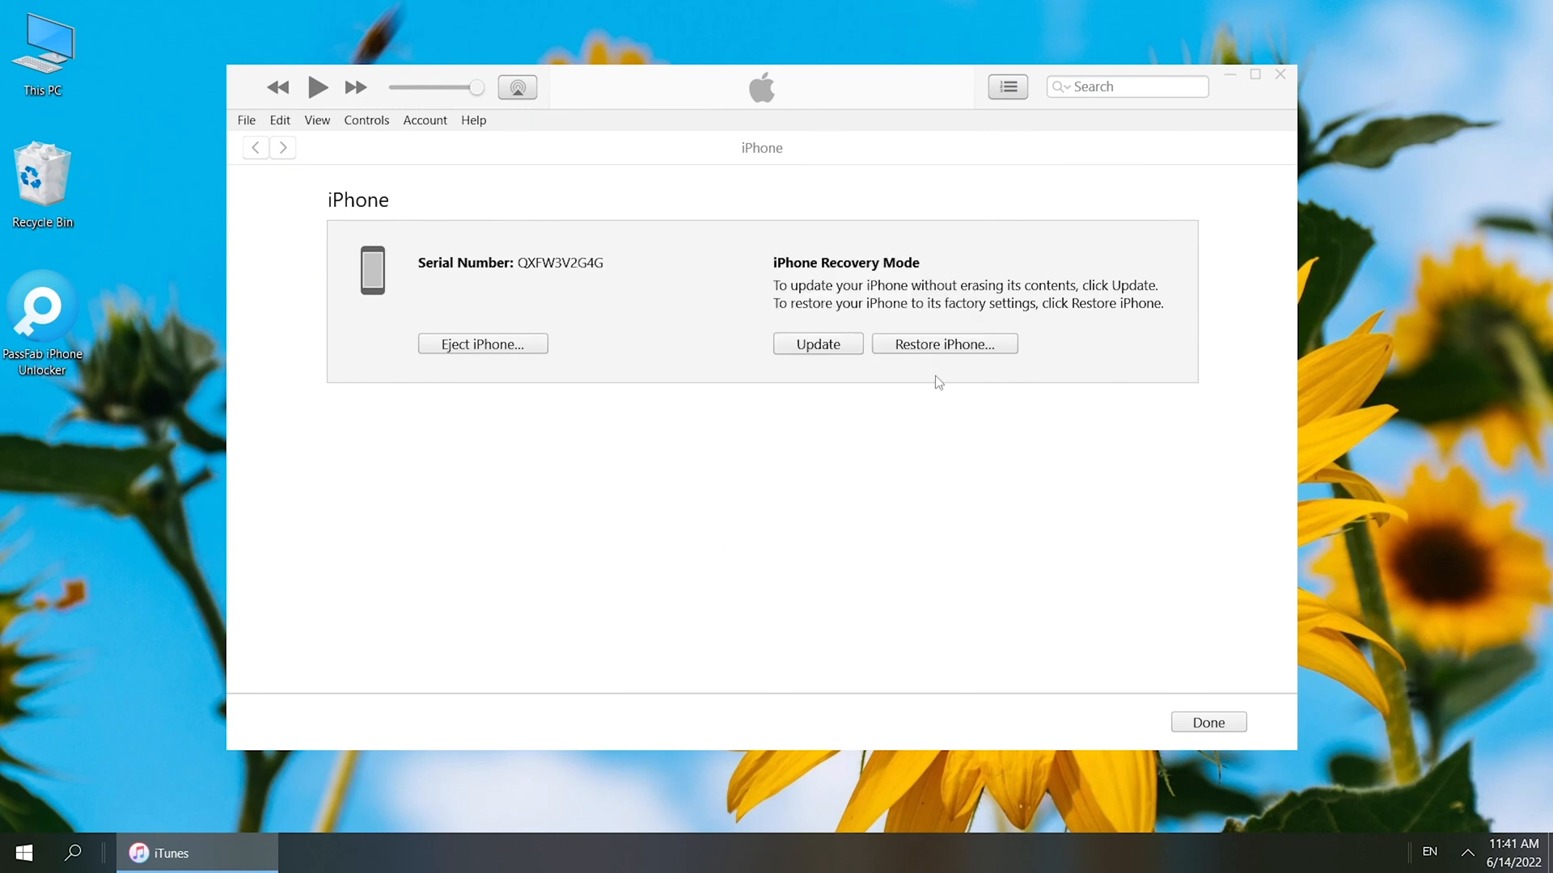
- Restore the recovery-mode iPhone to factory settings, bringing up the iOS 15.5 update notes
click(817, 342)
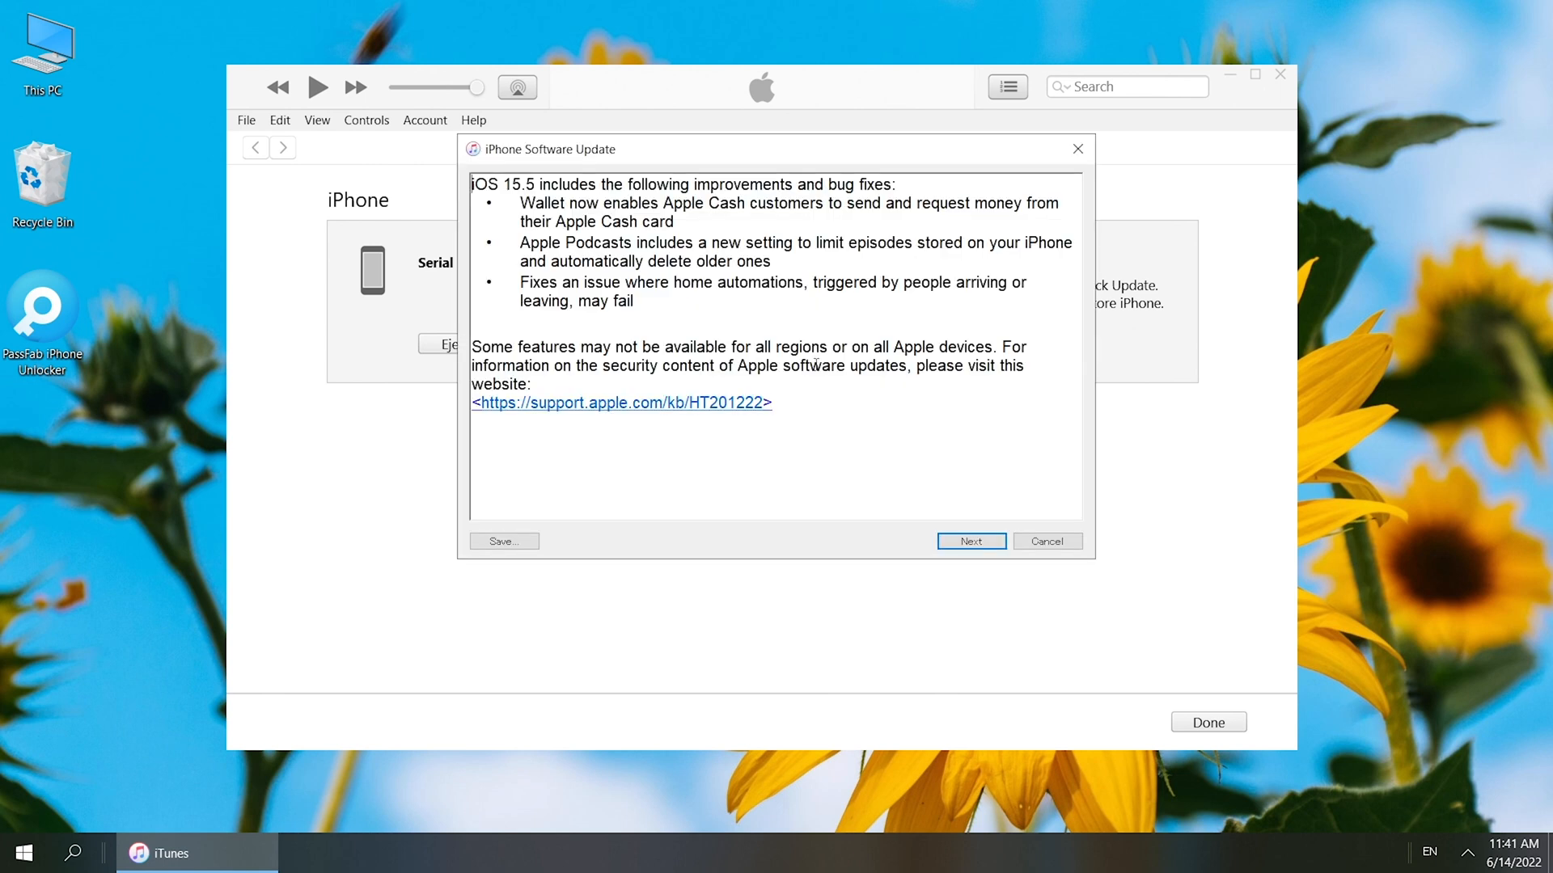